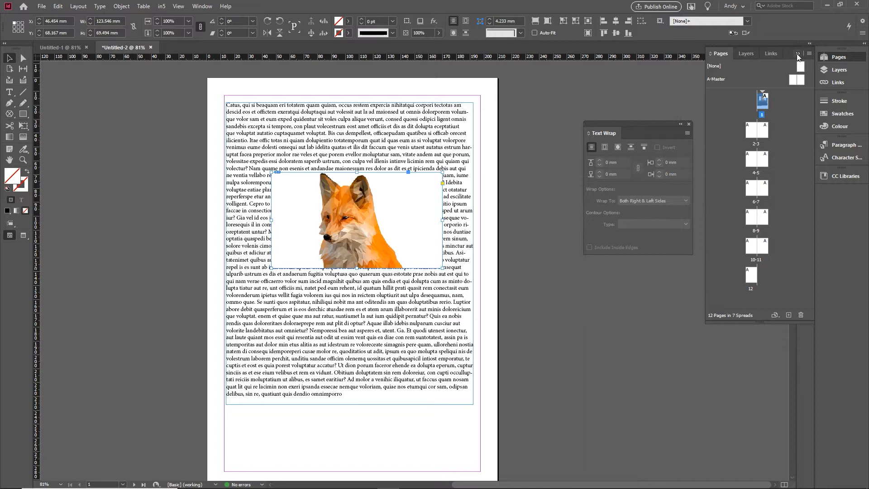
- Wrap the body text around the fox image's bounding box after closing the Pages panel
click(798, 53)
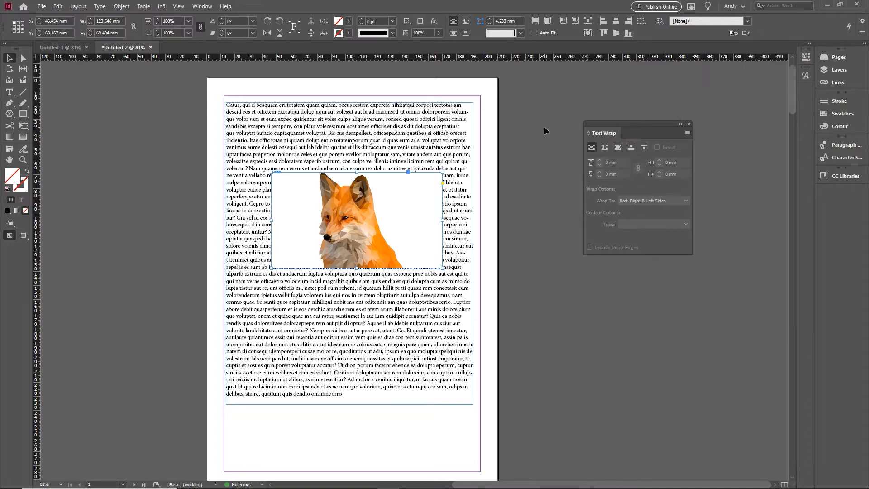
mouse_move(443, 201)
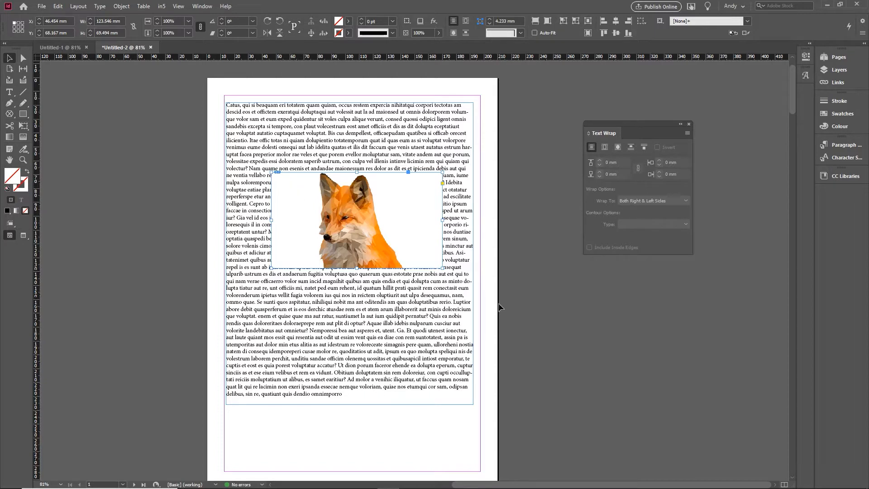
click(604, 147)
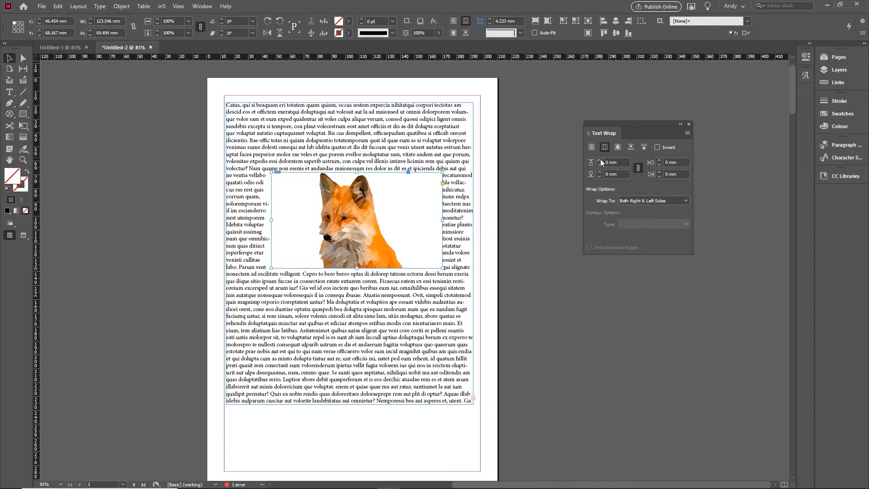
click(599, 160)
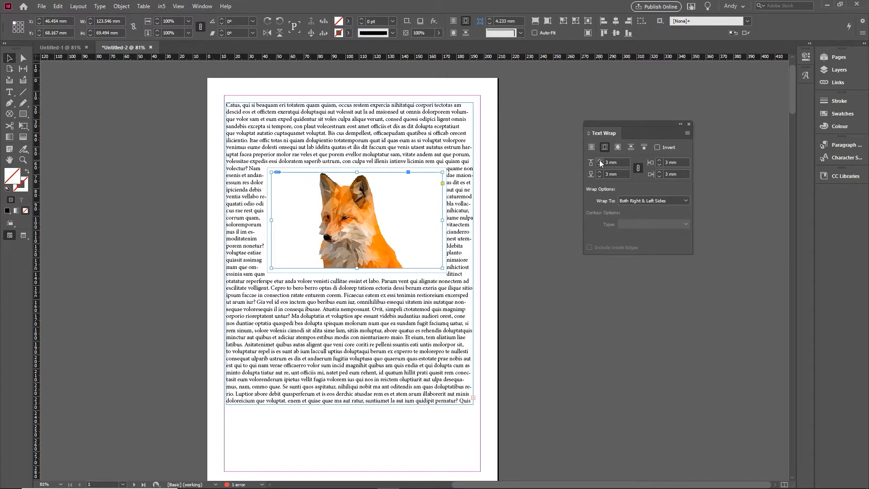
click(600, 162)
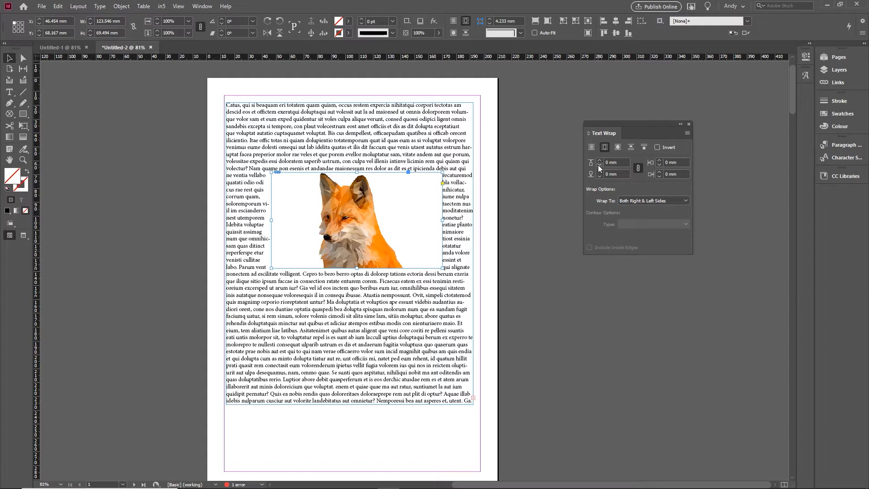
mouse_move(574, 194)
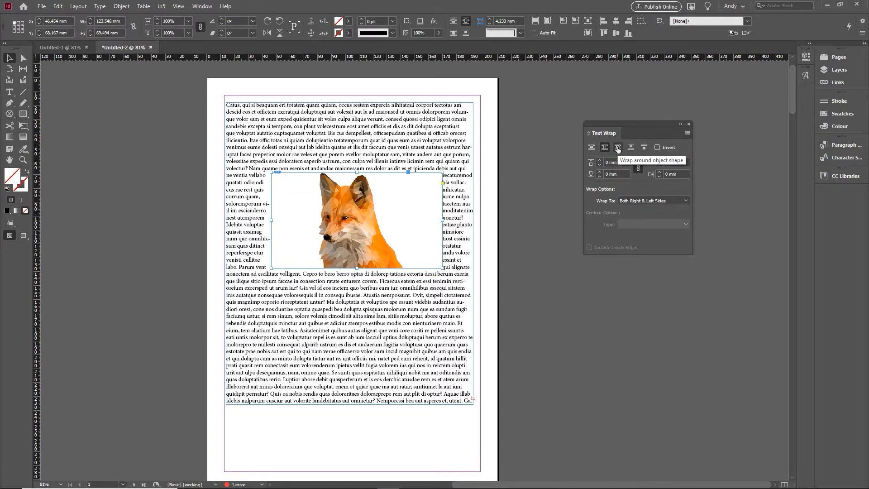
- Switch the fox image's wrap to object shape with a 4 mm offset and reselect it
click(617, 147)
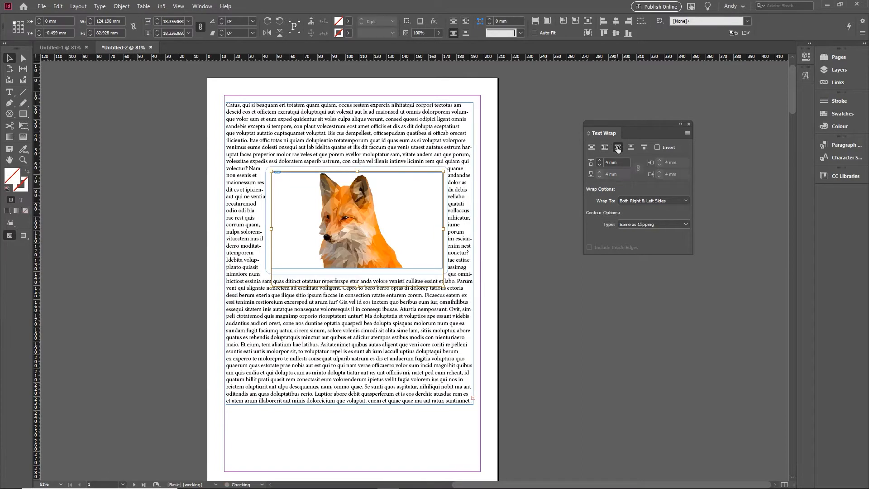
click(357, 221)
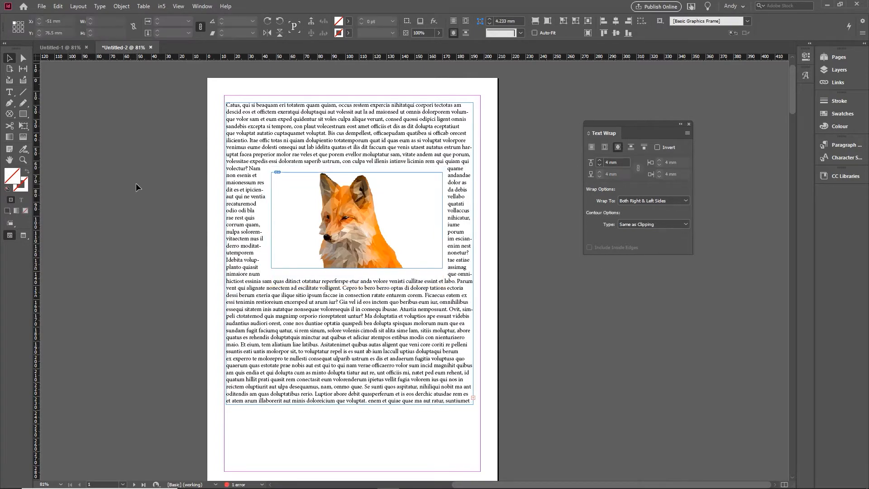
click(356, 220)
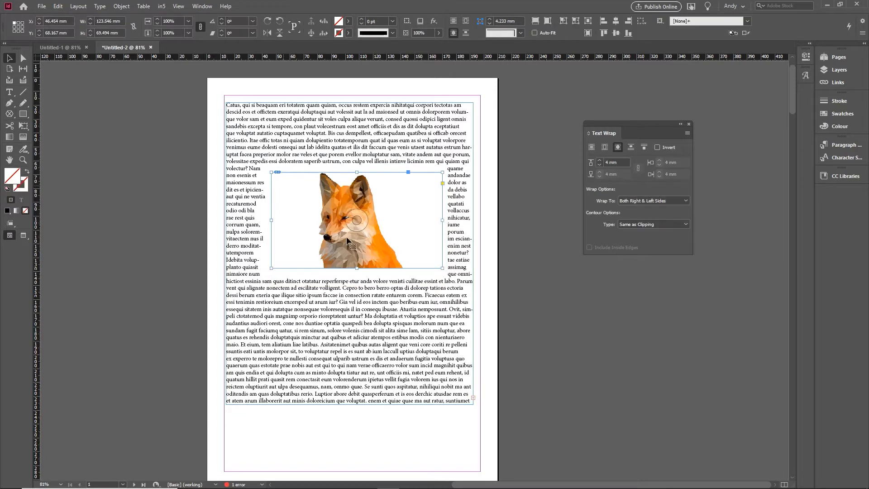
mouse_move(418, 227)
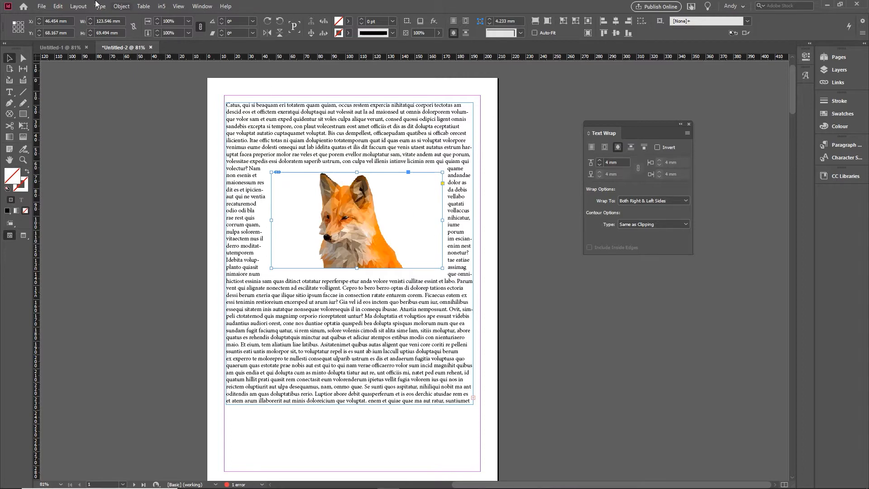
- Bring up the fox image's Clipping Path options via Object > Clipping Path
click(120, 7)
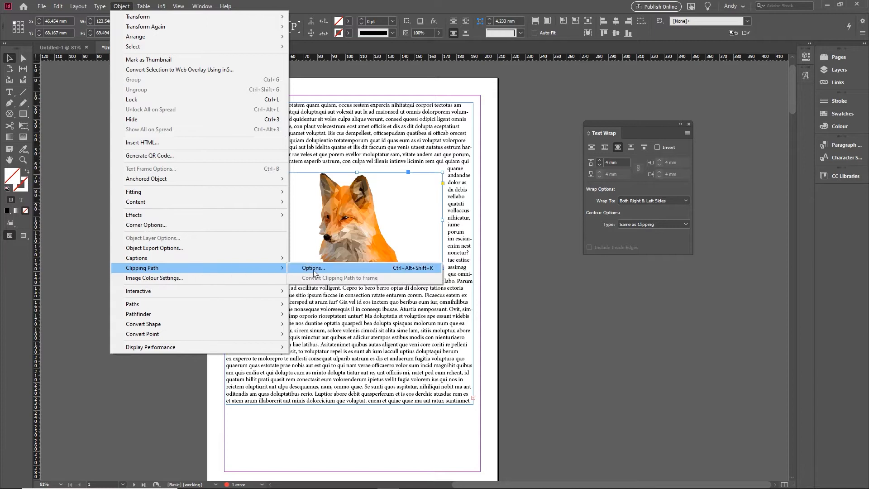
click(312, 268)
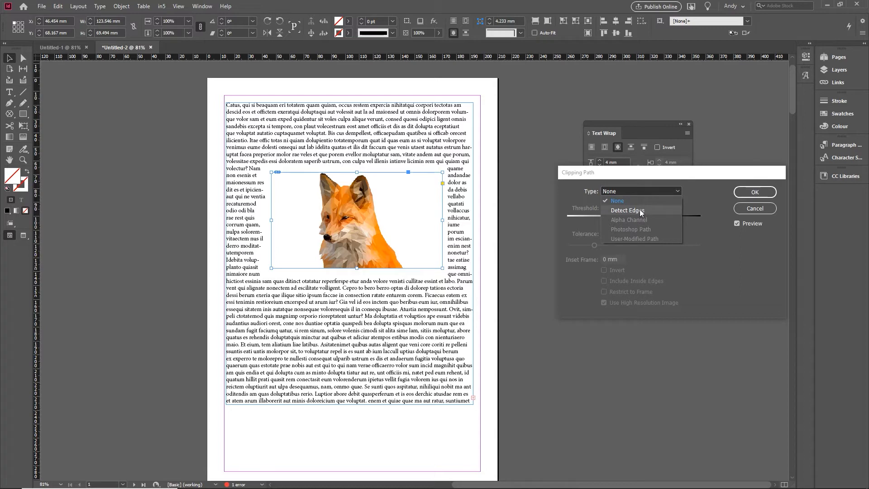
mouse_move(640, 214)
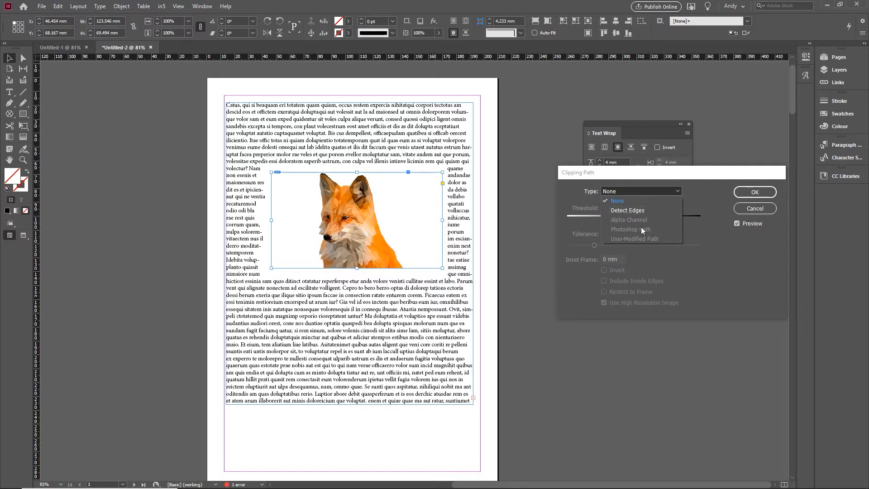
mouse_move(629, 221)
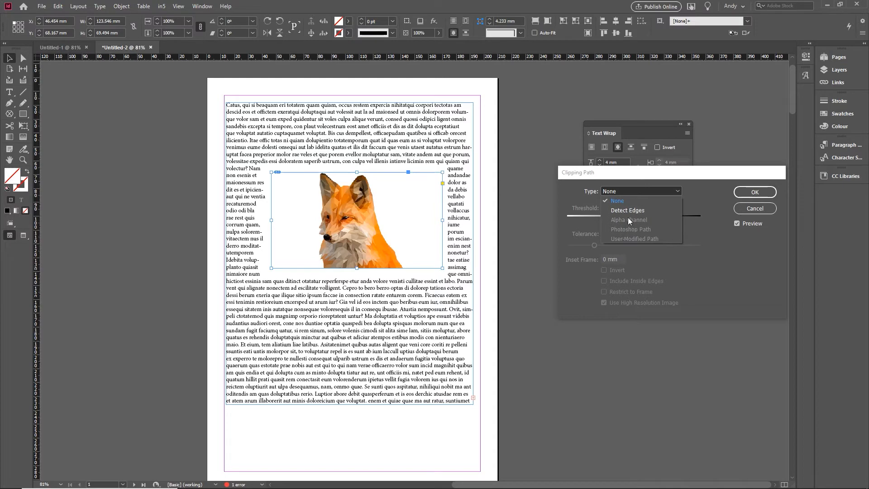
mouse_move(627, 210)
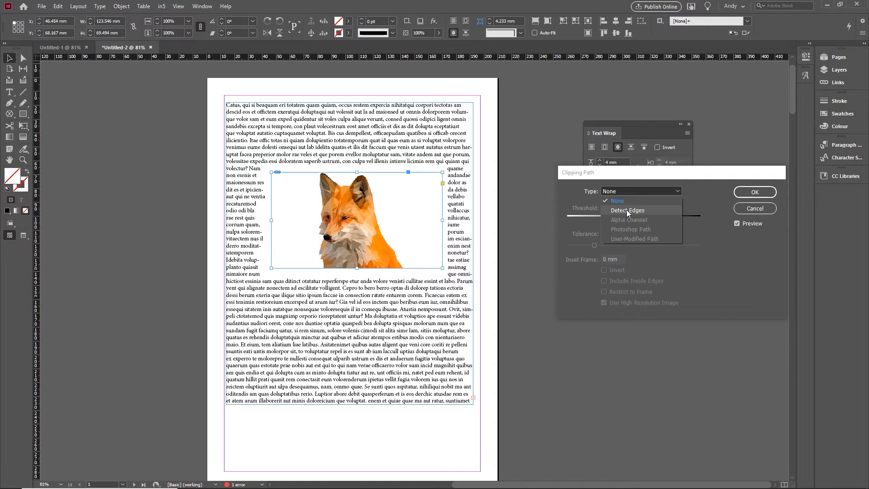
- Apply a Detect Edges clipping path so the text hugs the fox's silhouette
click(626, 210)
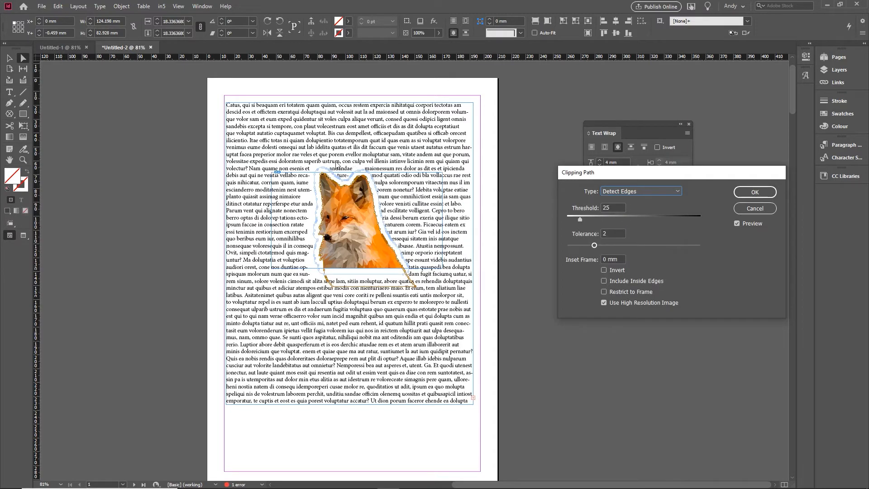
mouse_move(572, 282)
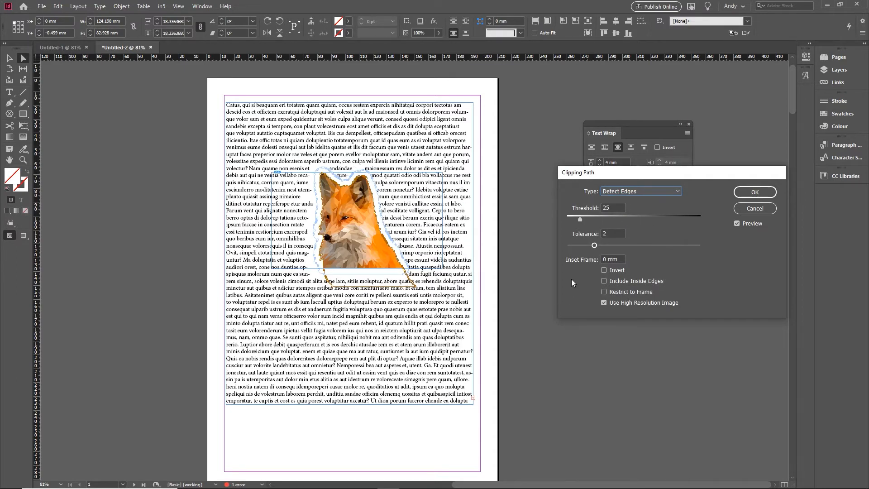
click(754, 192)
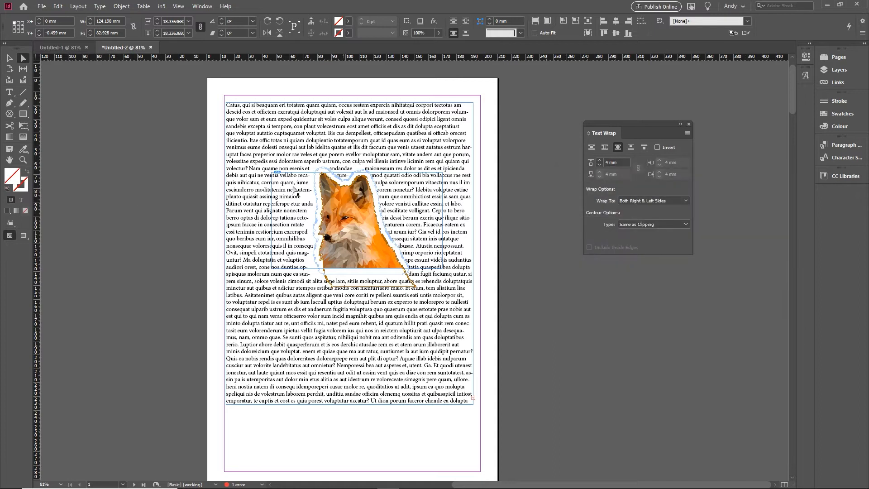
click(562, 293)
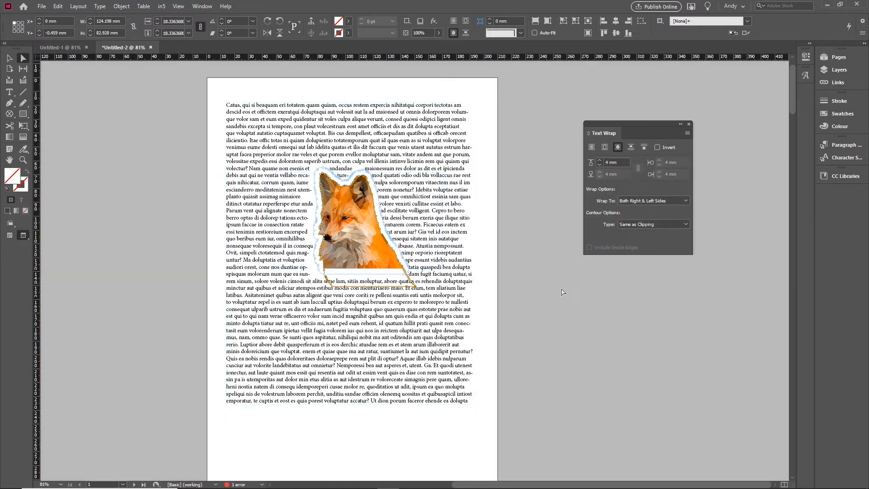